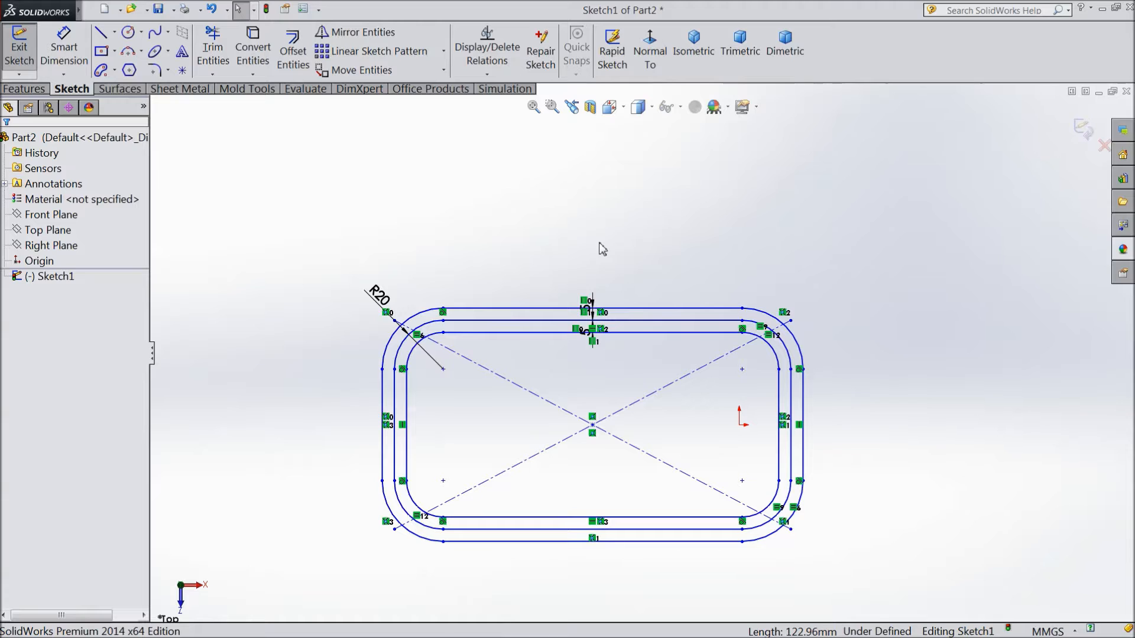
pyautogui.moveTo(299, 132)
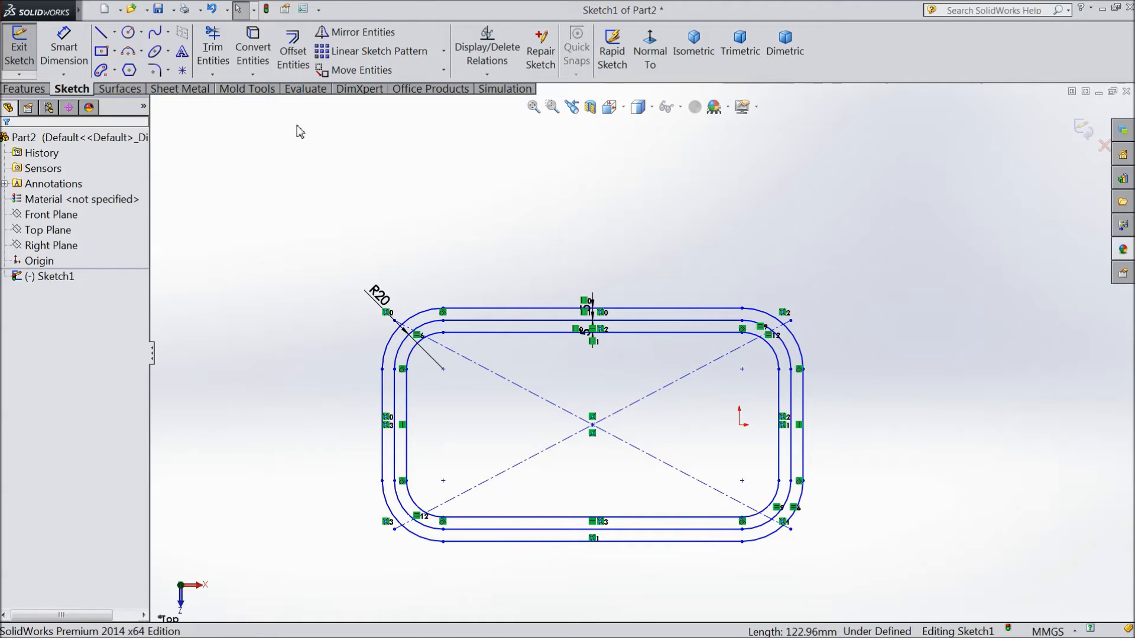
# Step: Draw a long horizontal centerline above the rounded-rectangle profile and begin Mirror Entities
pyautogui.click(611, 333)
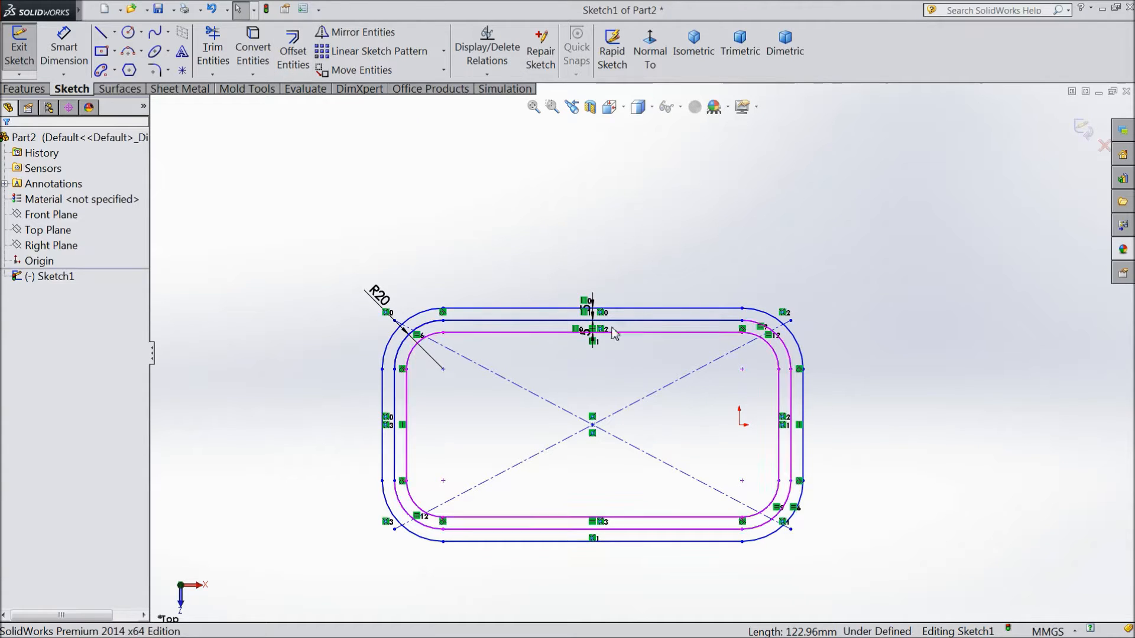
pyautogui.click(579, 220)
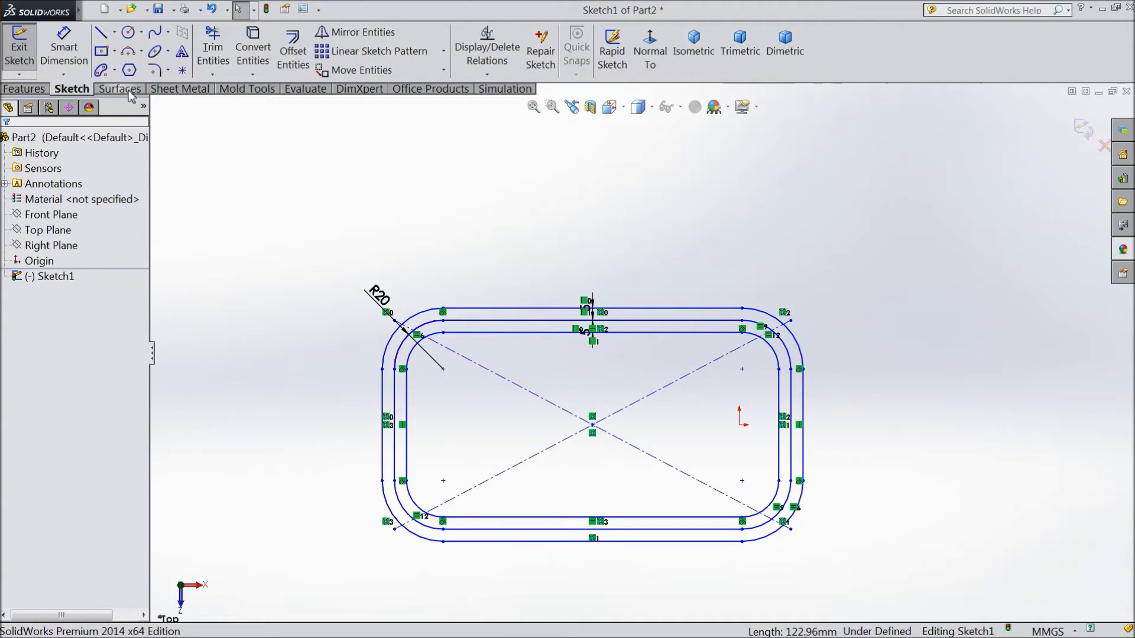
pyautogui.click(104, 32)
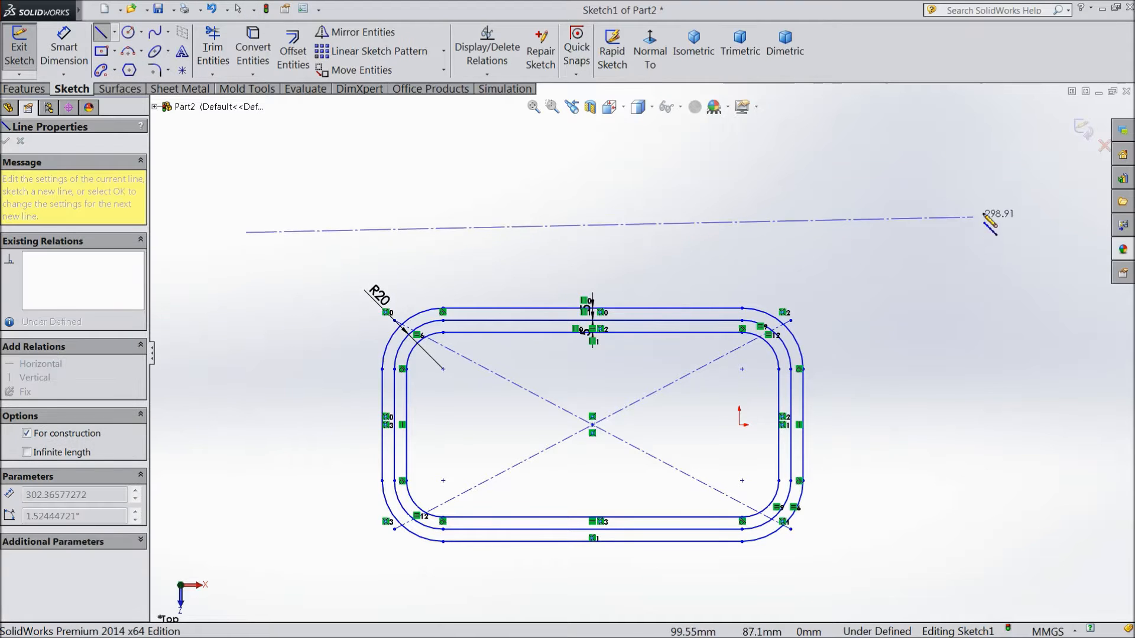
pyautogui.moveTo(988, 224); pyautogui.dragTo(1046, 239)
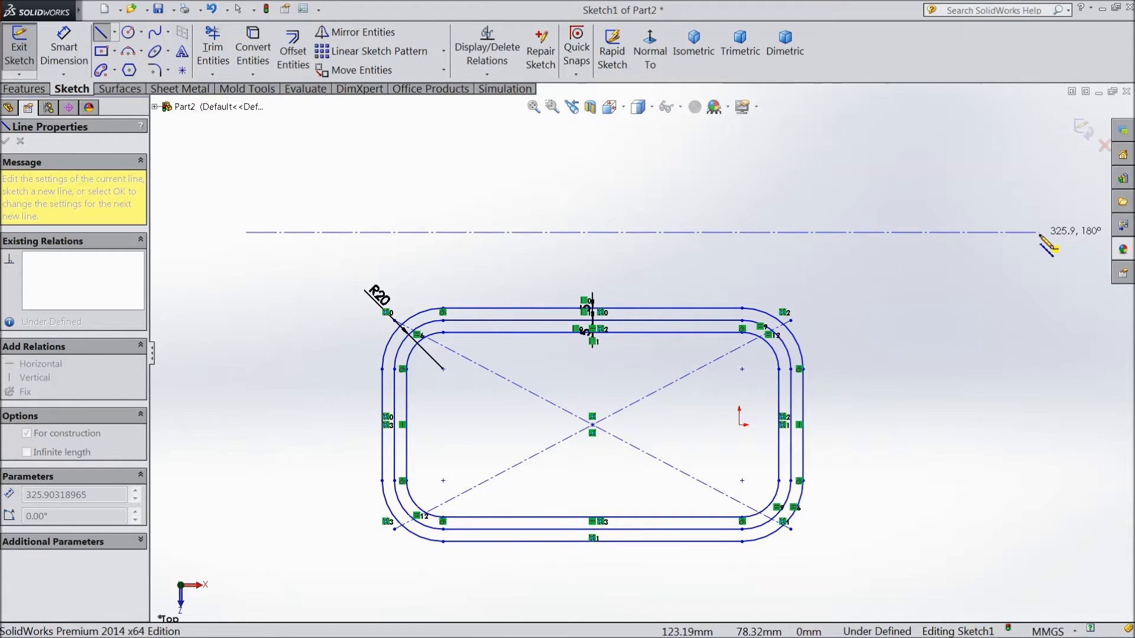
pyautogui.rightClick(639, 233)
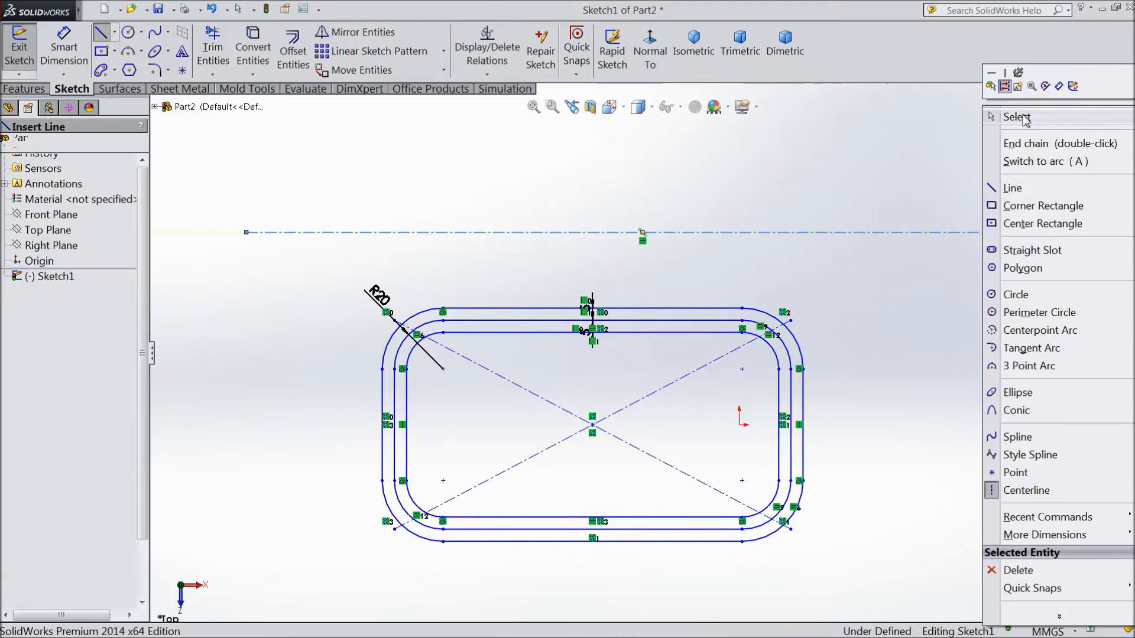
pyautogui.click(322, 32)
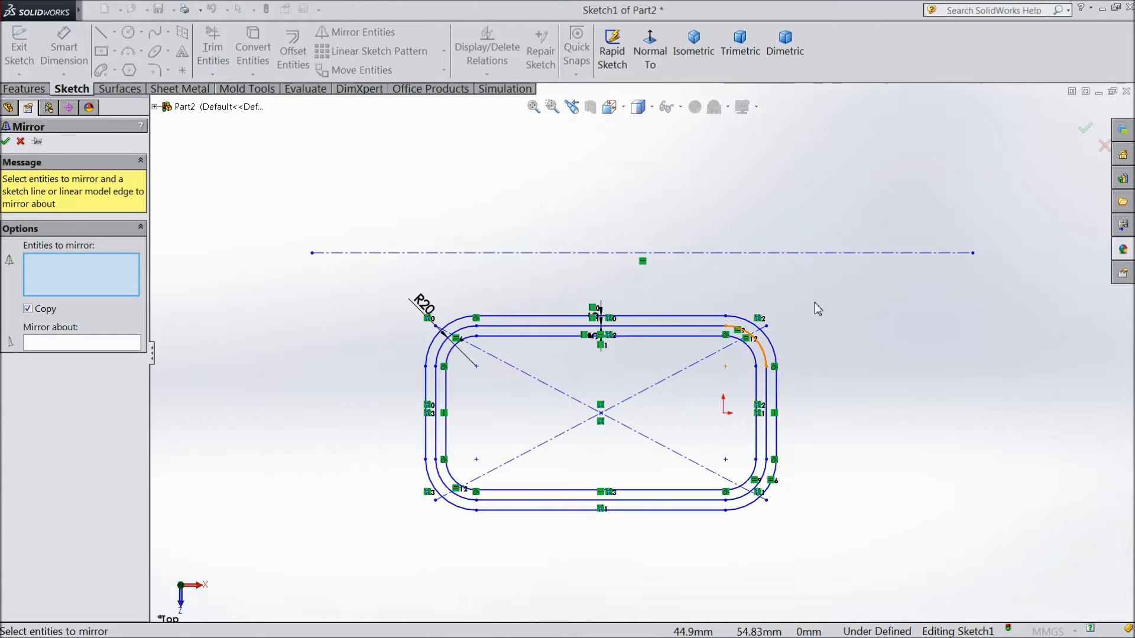
# Step: Mirror the whole profile about the horizontal centerline with Copy on, keeping the original below
pyautogui.moveTo(815, 309); pyautogui.dragTo(805, 354)
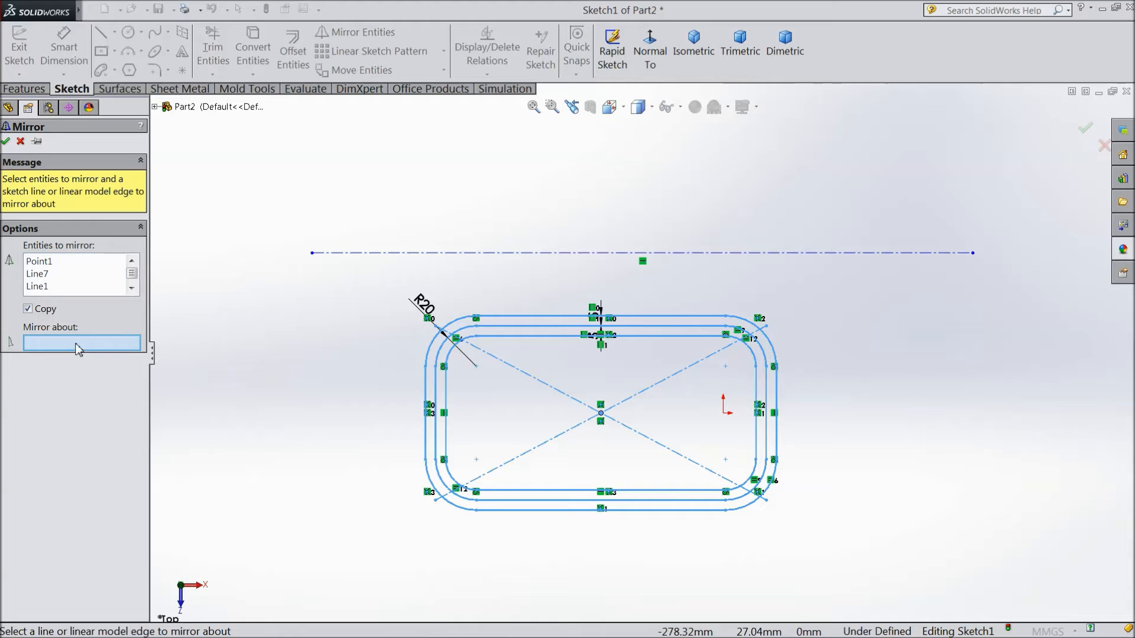
pyautogui.click(642, 260)
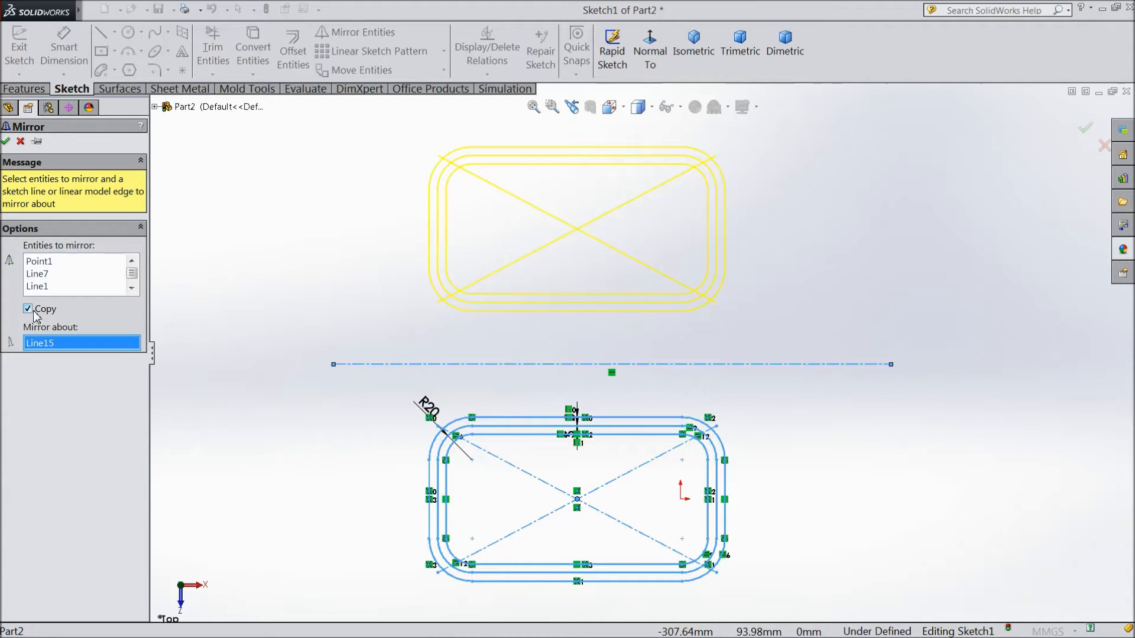
pyautogui.click(27, 310)
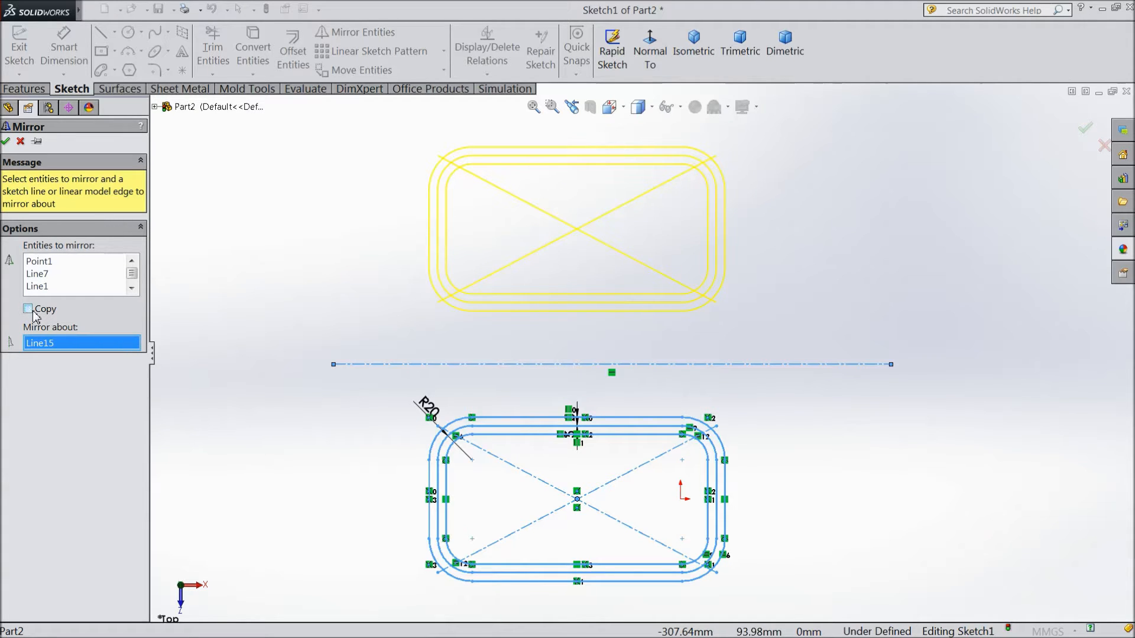
pyautogui.click(29, 310)
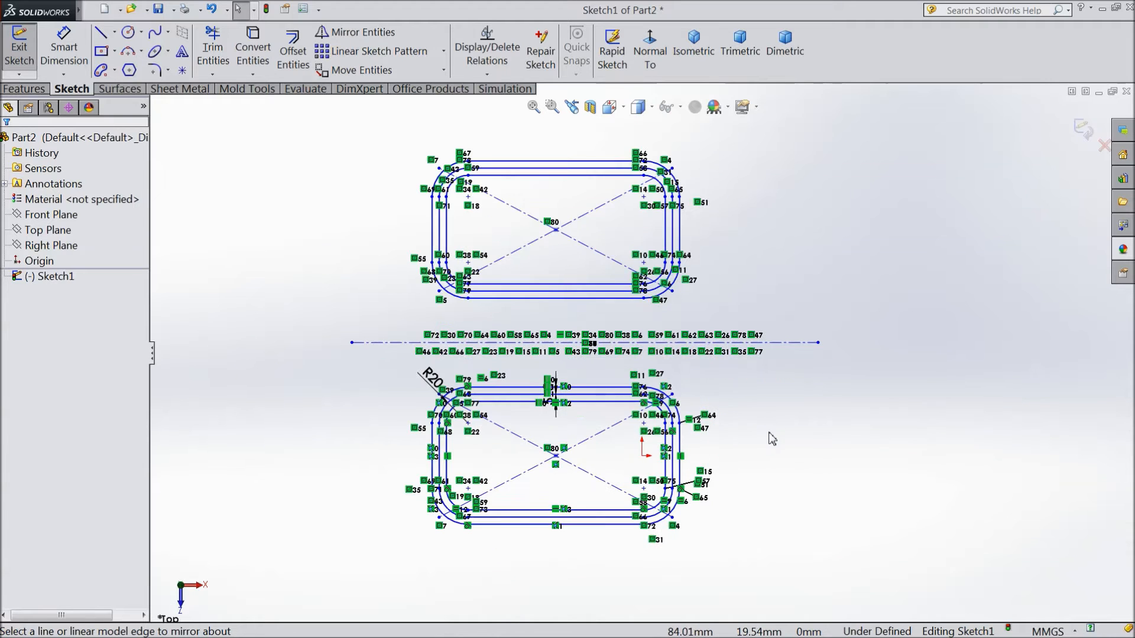
# Step: Draw a slanted centerline to the right of both profiles and begin a second mirror
pyautogui.click(112, 32)
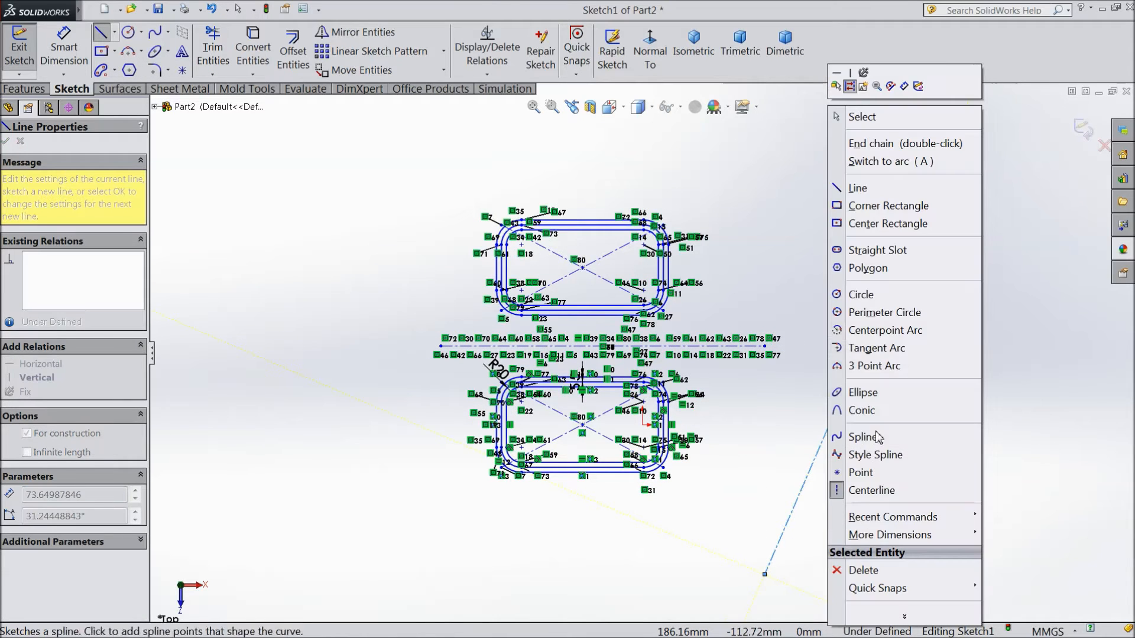
pyautogui.click(857, 187)
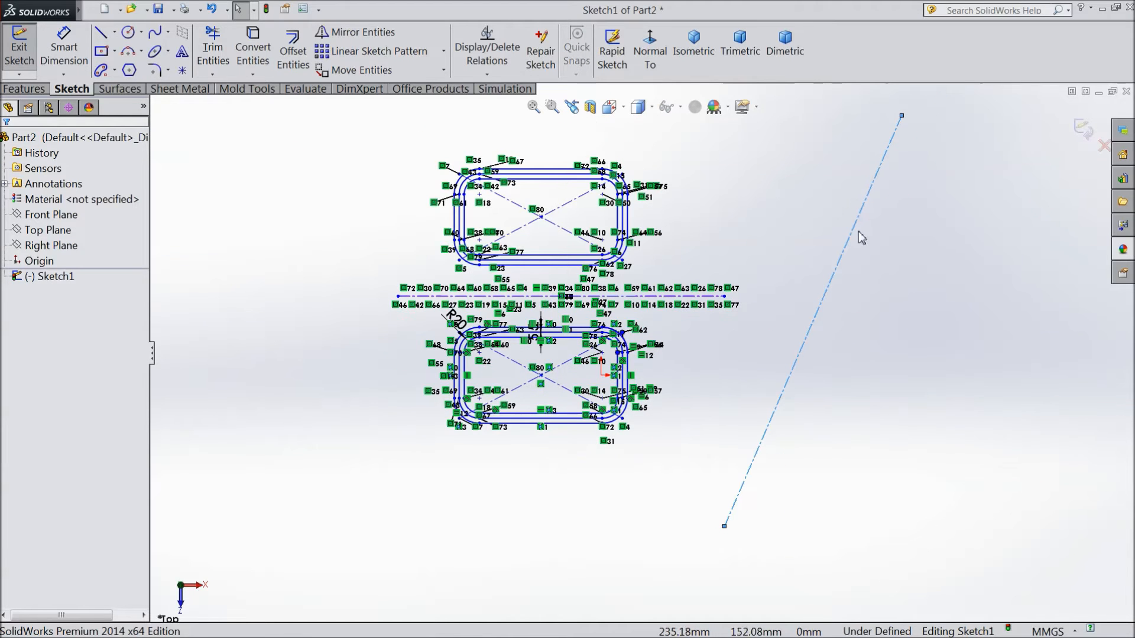
pyautogui.click(322, 32)
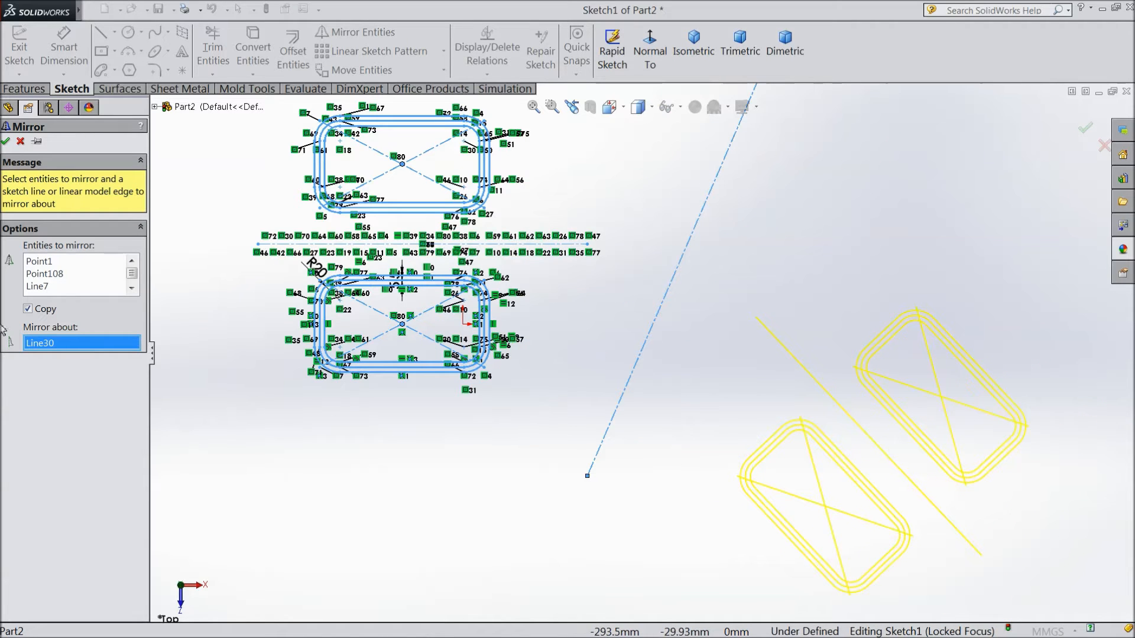
# Step: Mirror both profiles and their centerline about Line30 with Copy off, removing the originals
pyautogui.click(27, 309)
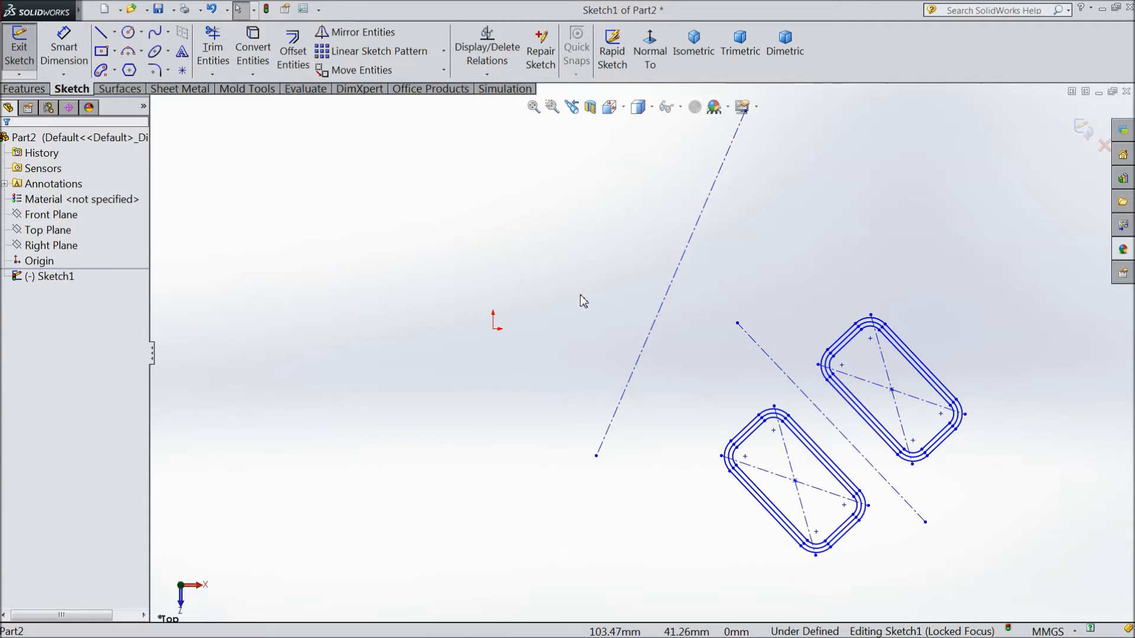
pyautogui.moveTo(887, 416)
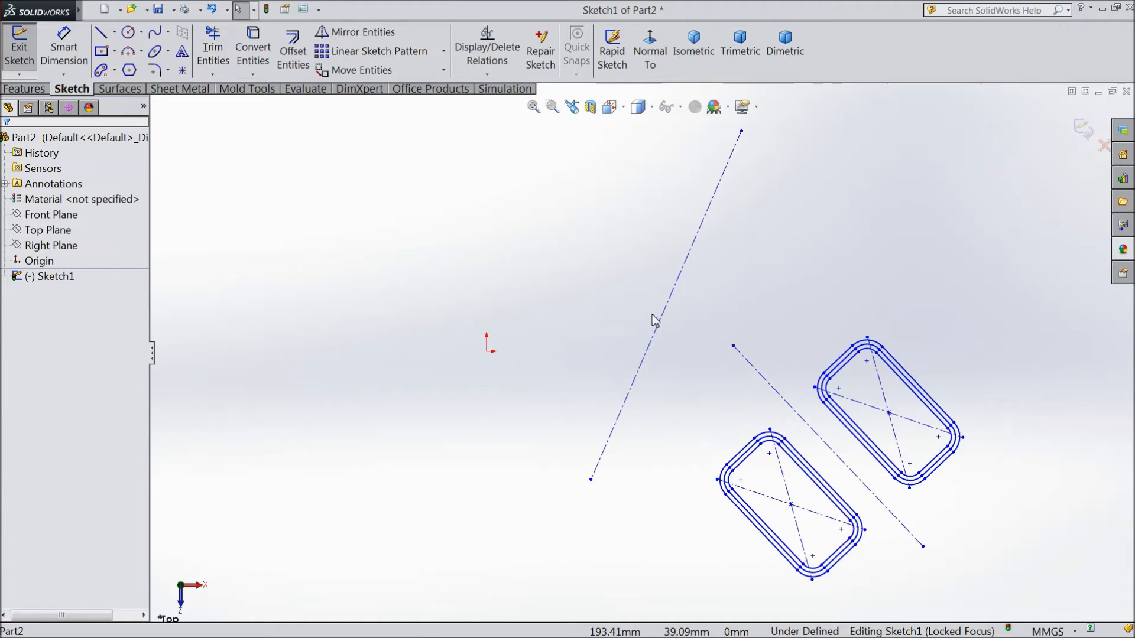
pyautogui.moveTo(763, 367)
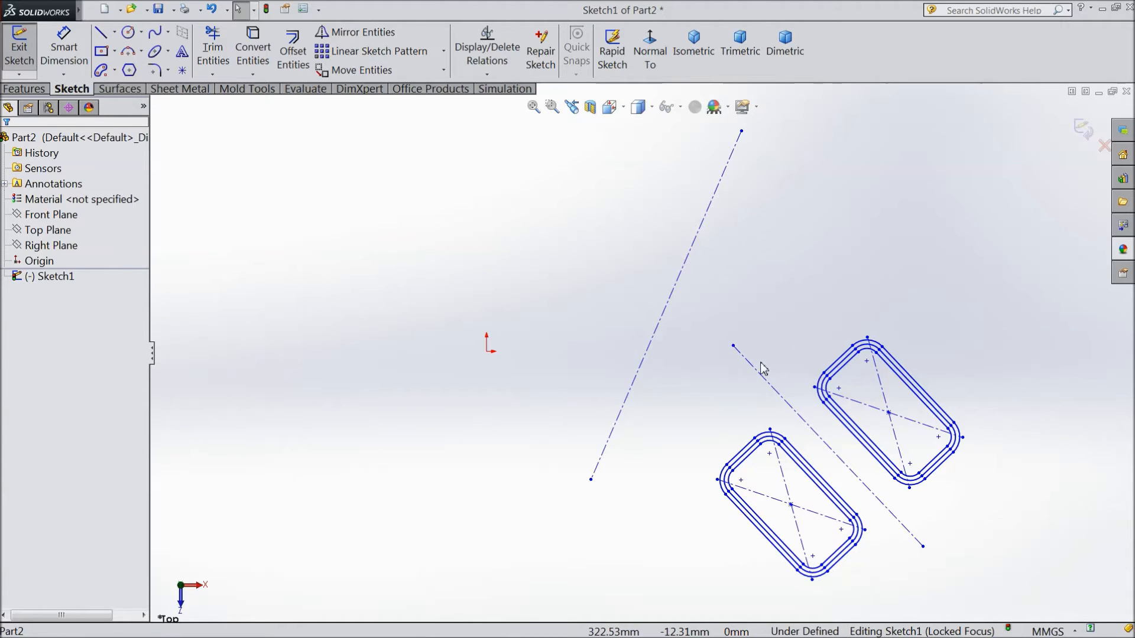
# Step: Mirror the tilted profile pair back about Line30 with Copy on so copies sit on both sides
pyautogui.click(358, 32)
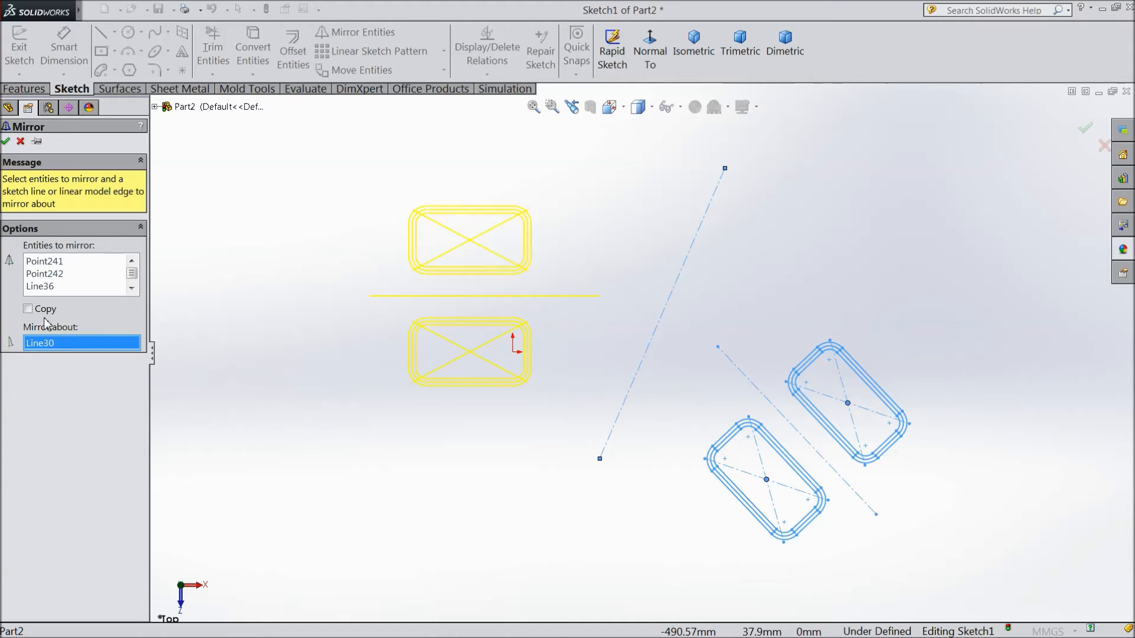
pyautogui.click(28, 308)
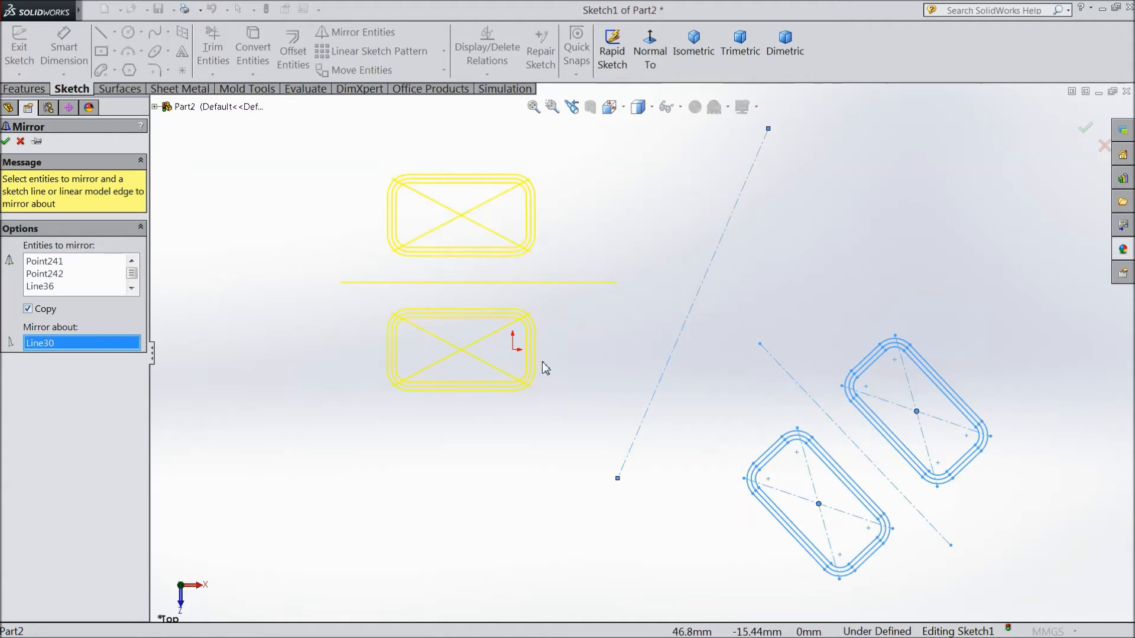
pyautogui.moveTo(424, 344)
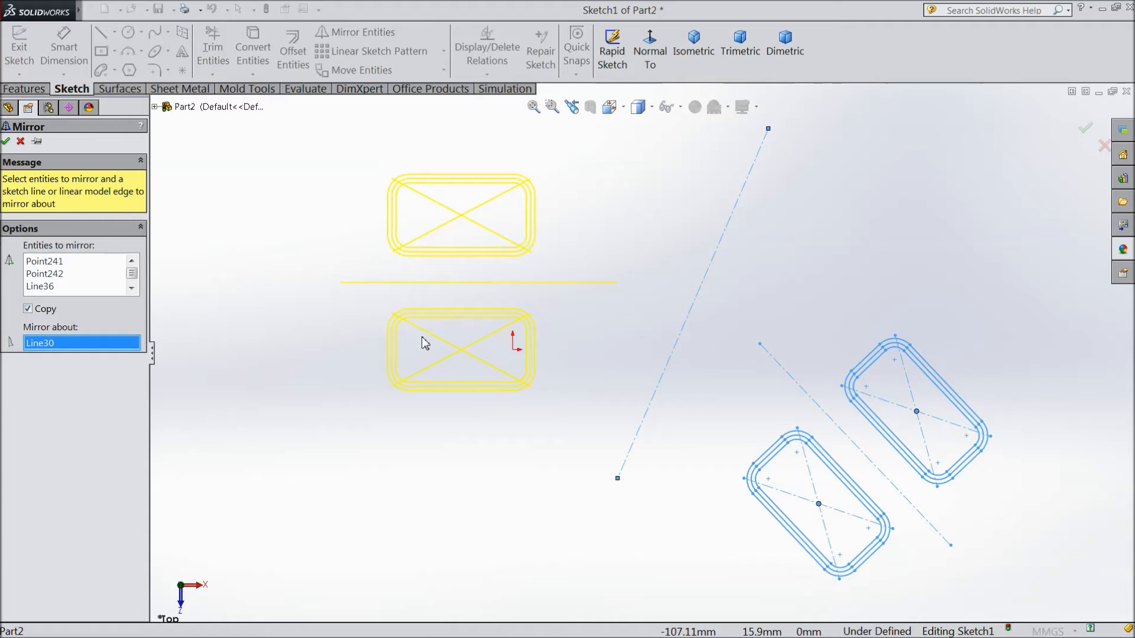
pyautogui.moveTo(673, 370)
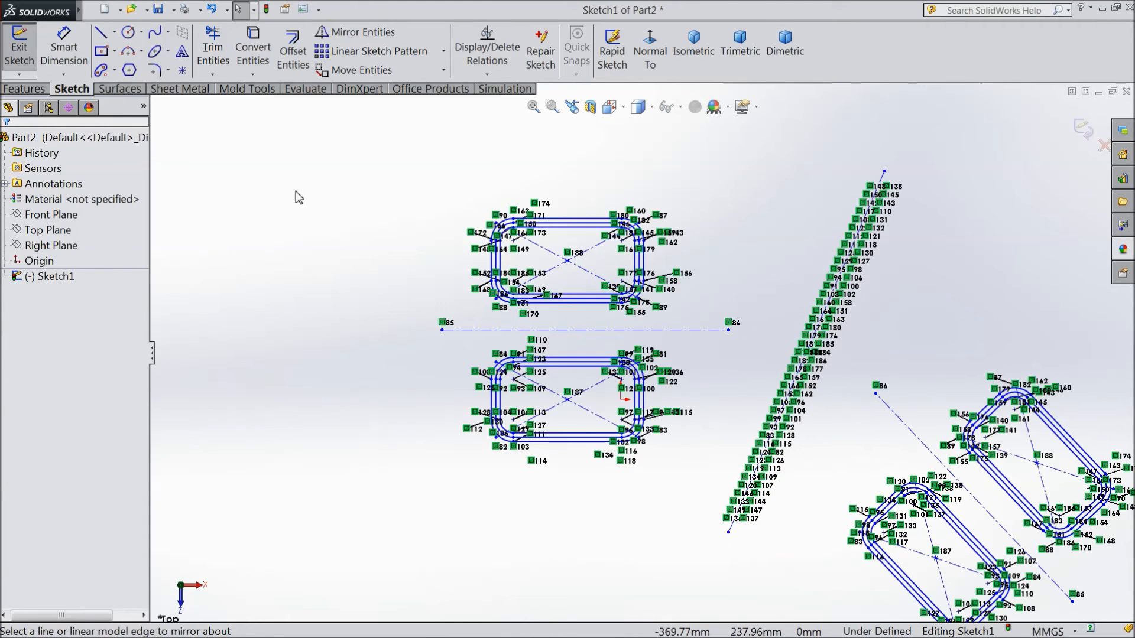
# Step: Sketch three lines beside a vertical centerline and mirror Line101–103 about Line104 into a closed pentagon
pyautogui.click(102, 31)
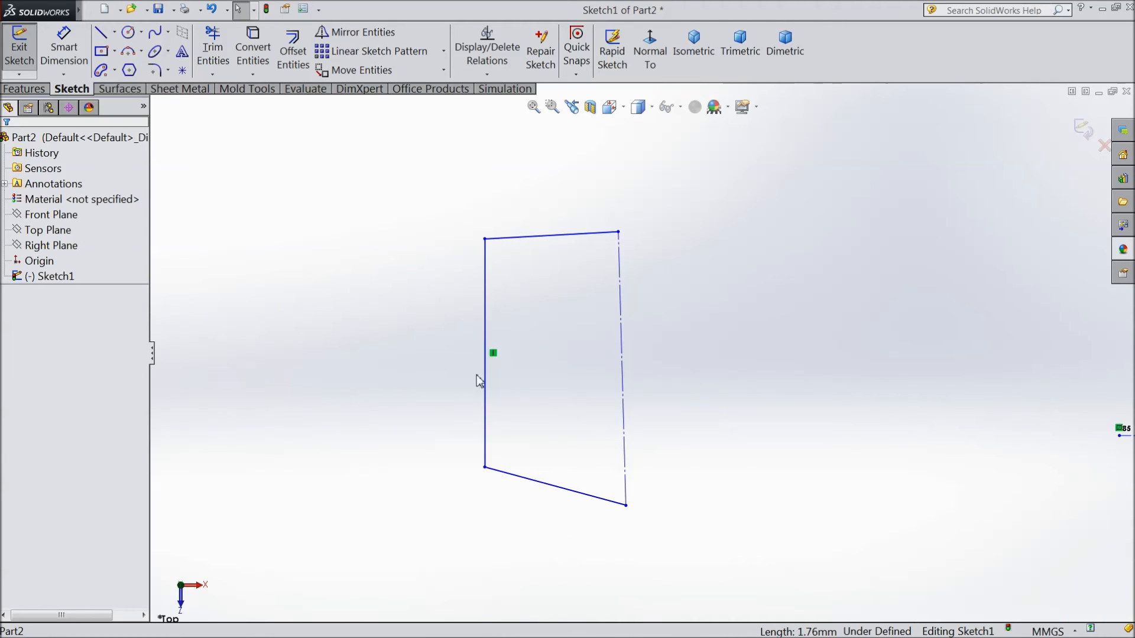
pyautogui.click(362, 32)
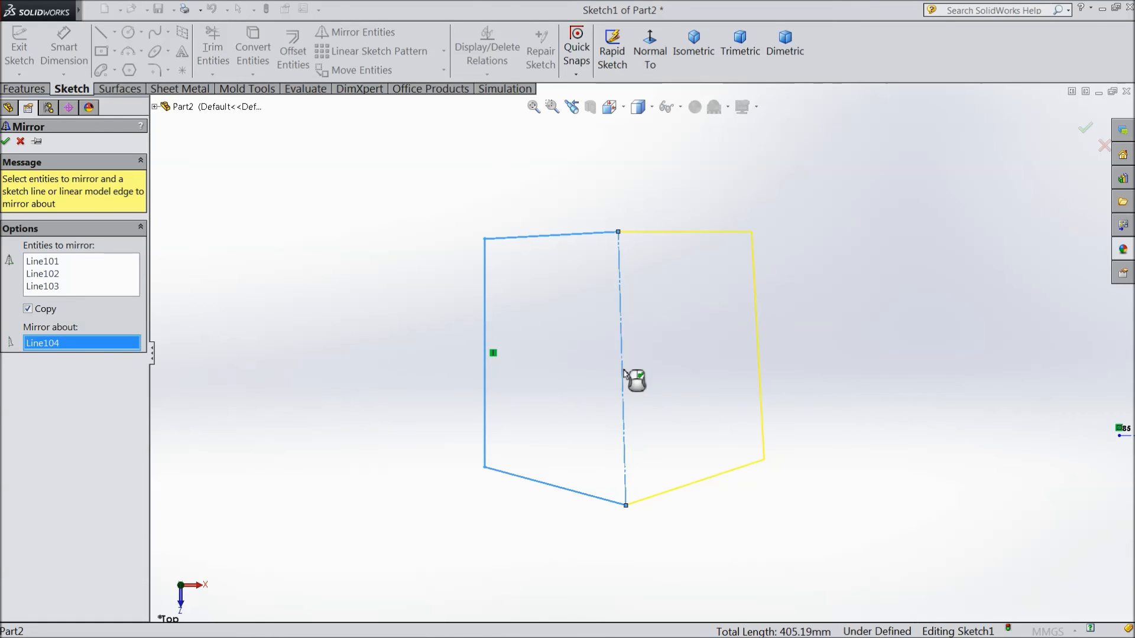
pyautogui.click(7, 141)
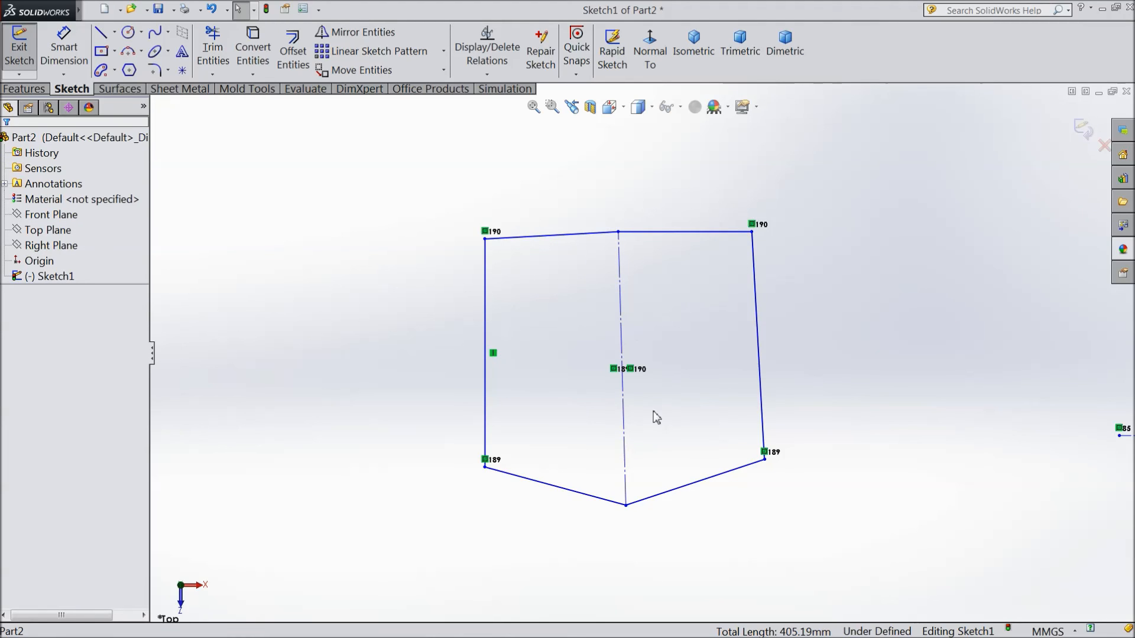
pyautogui.moveTo(704, 373)
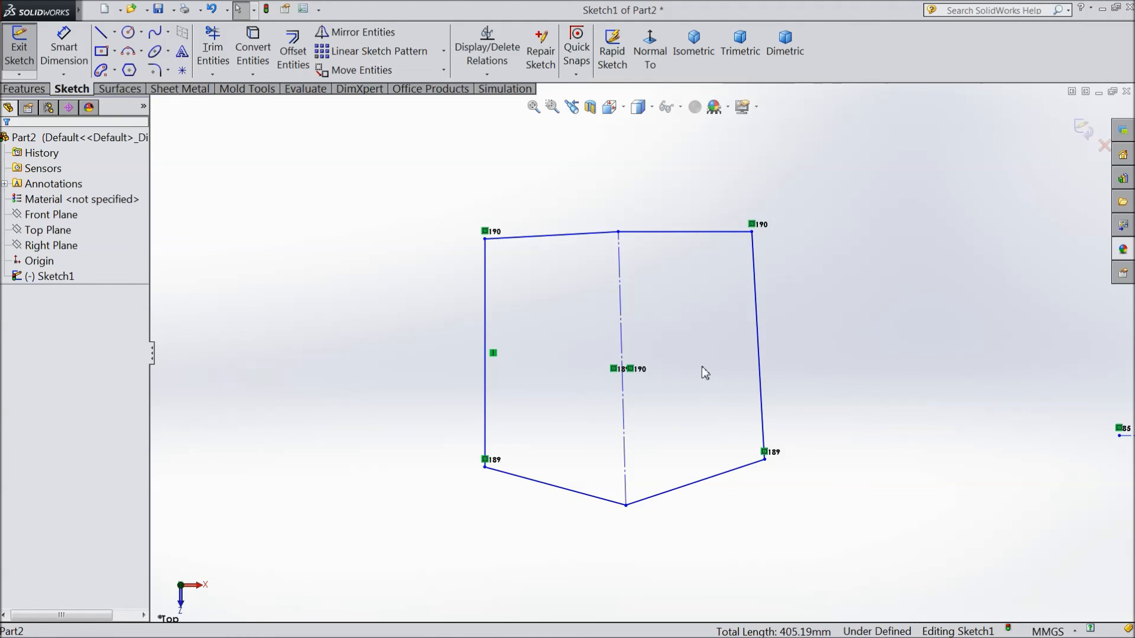